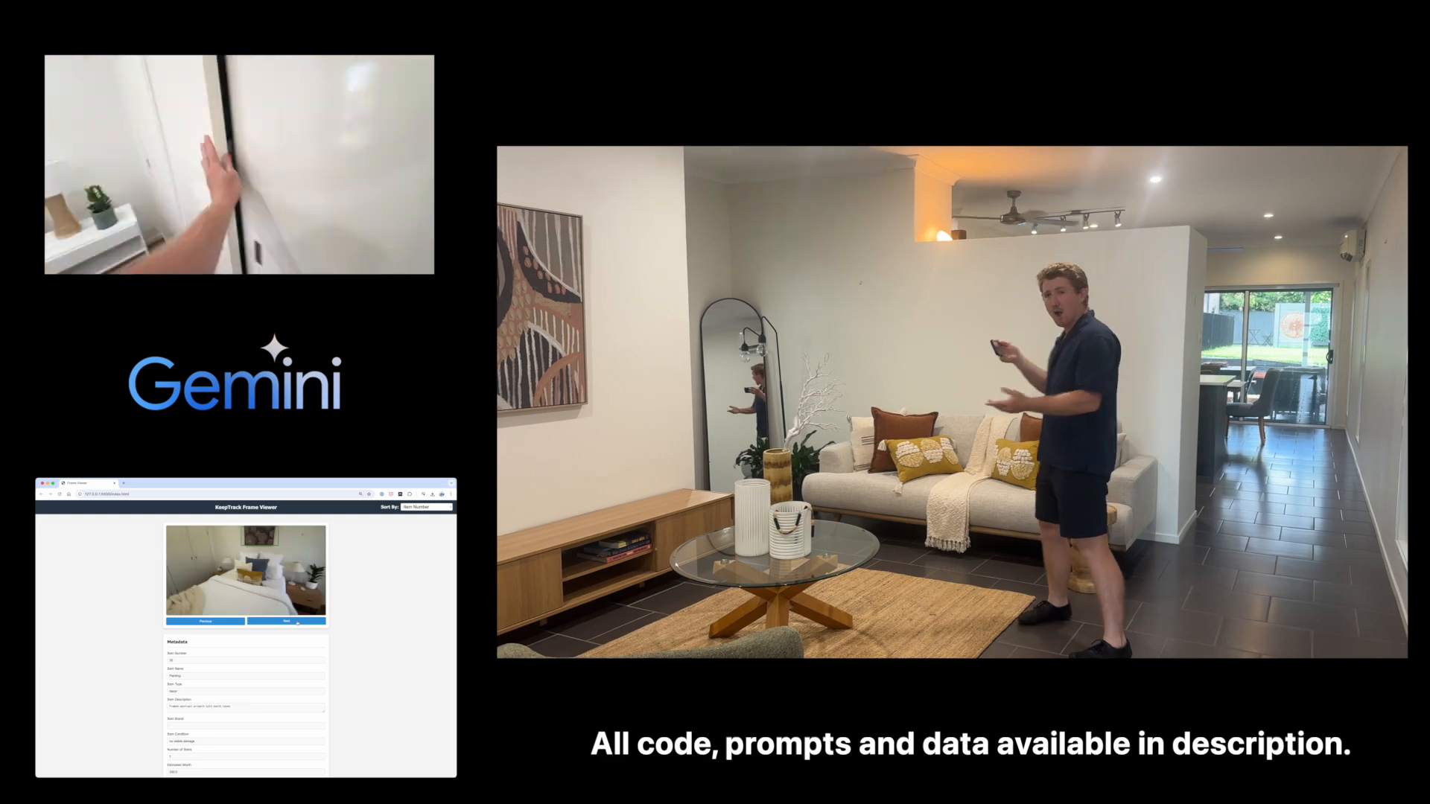
# Step: Show item 24, the Nespresso Coffee Machine, with its frame and item details
pyautogui.click(286, 621)
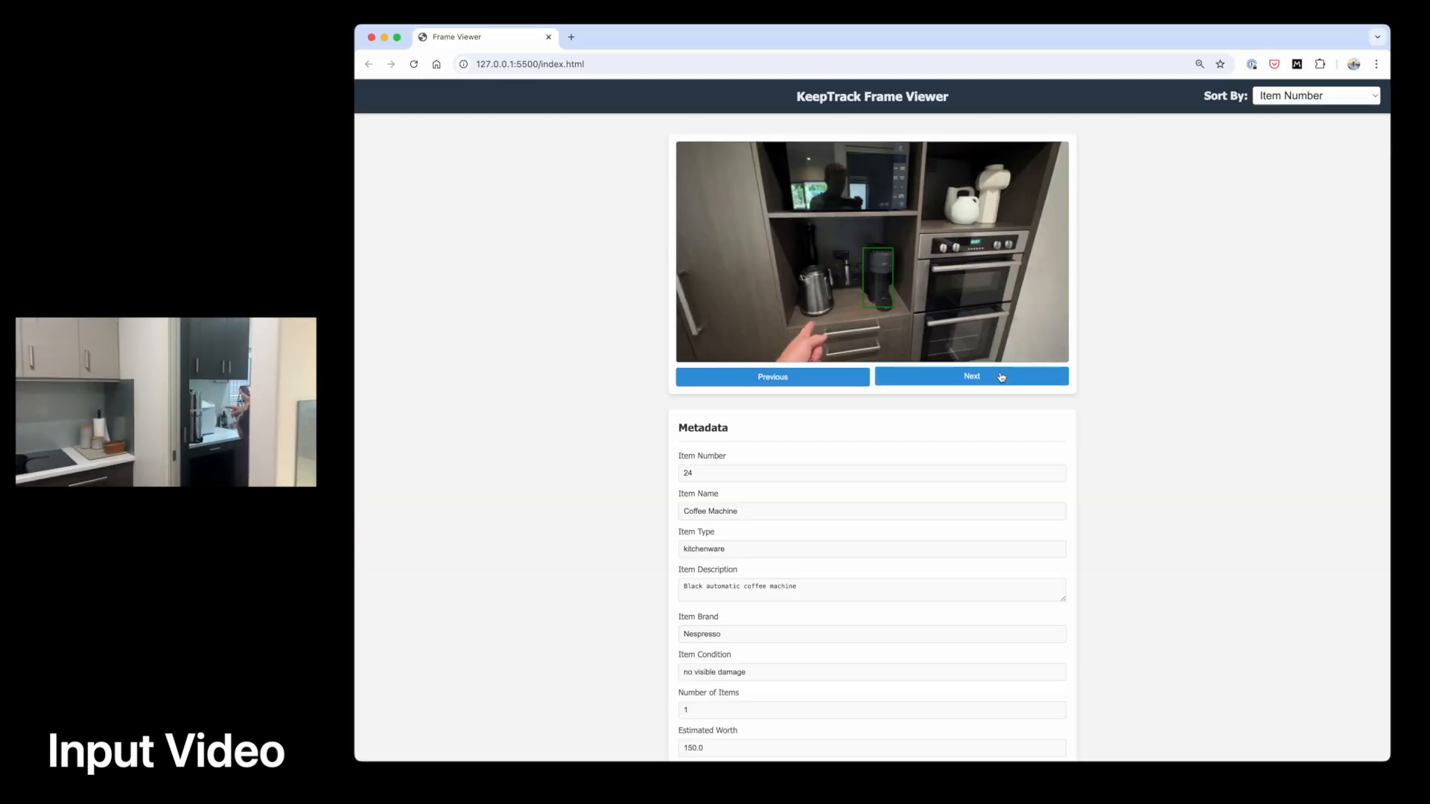
# Step: Step past the Water Filter to item 27, the Bread Maker
pyautogui.click(971, 377)
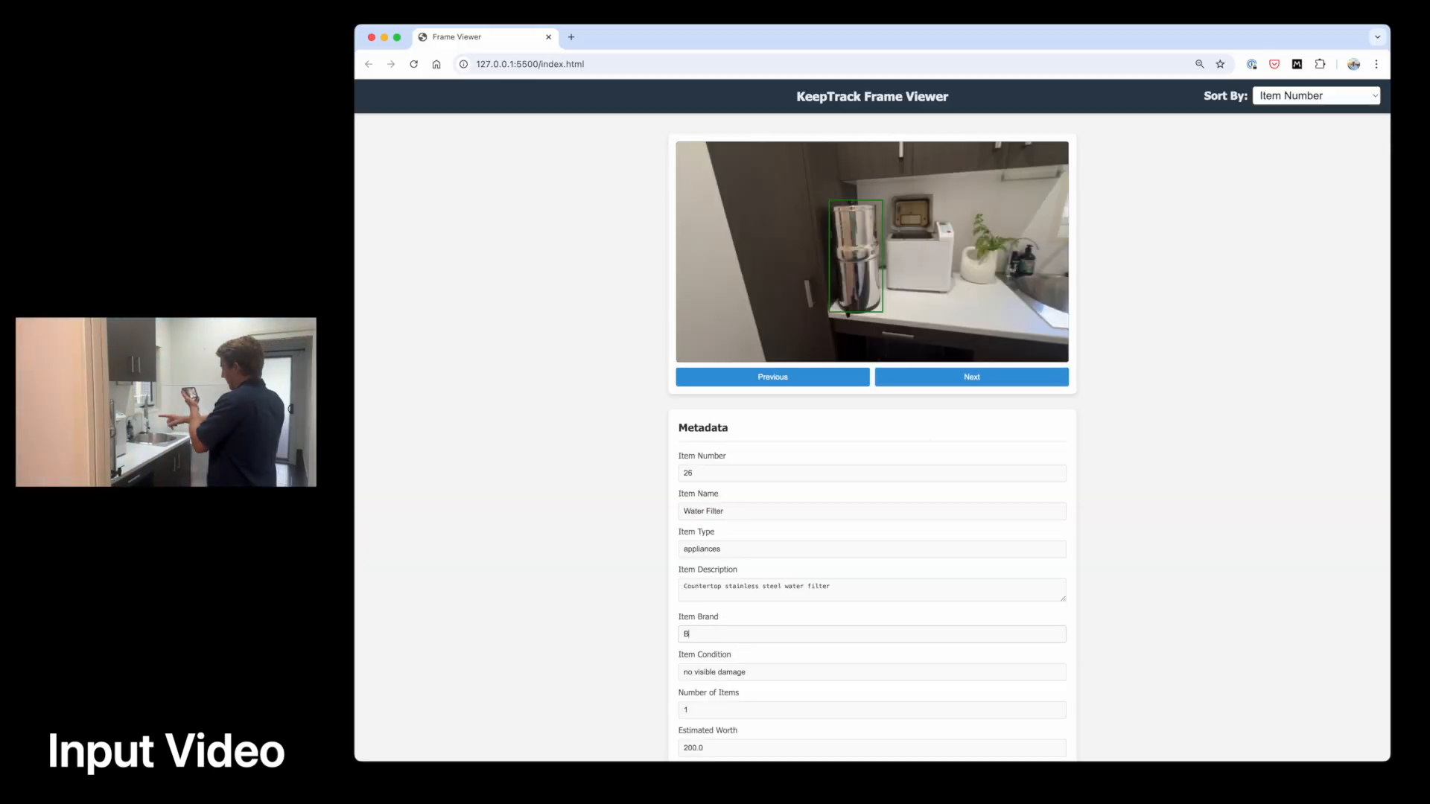
pyautogui.click(970, 377)
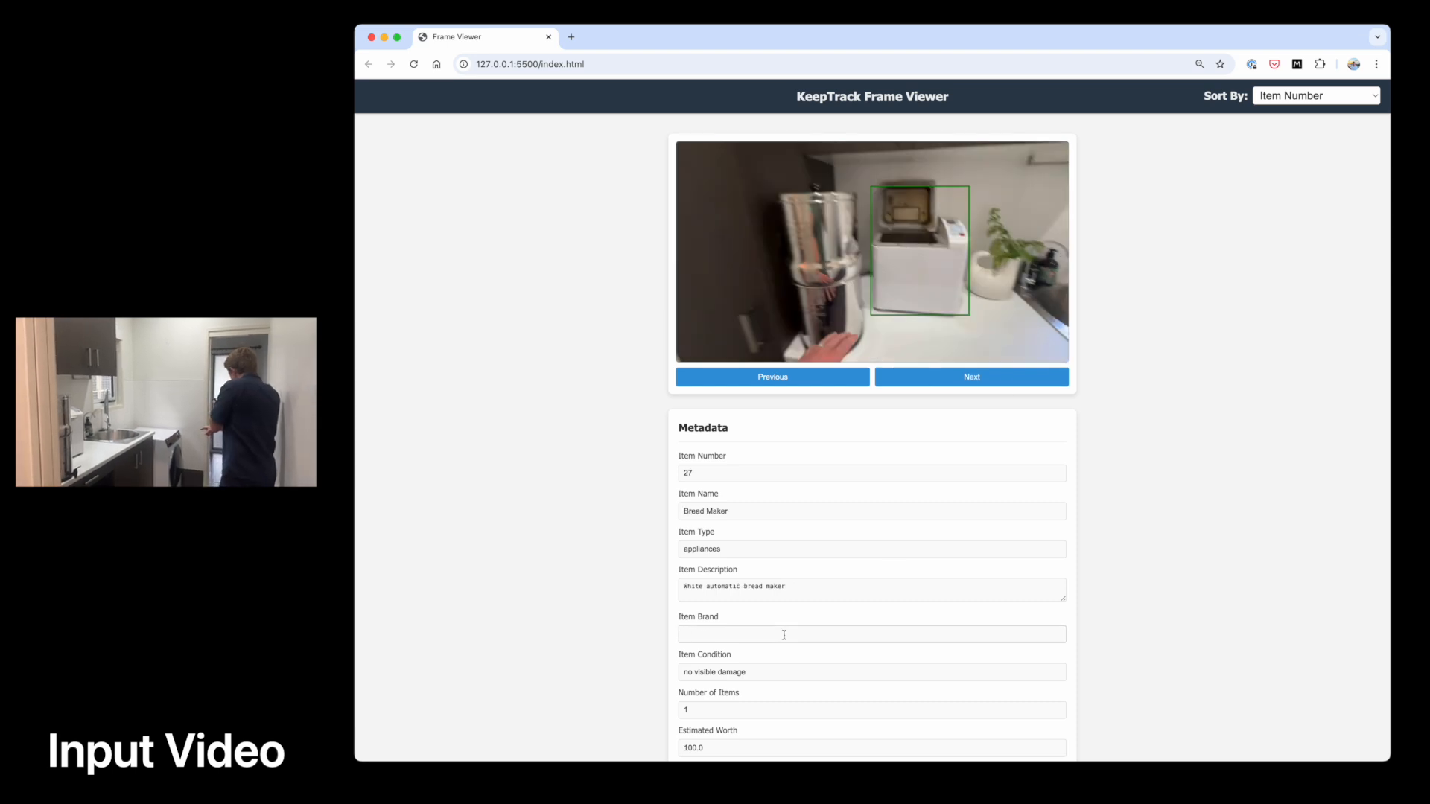
pyautogui.click(970, 377)
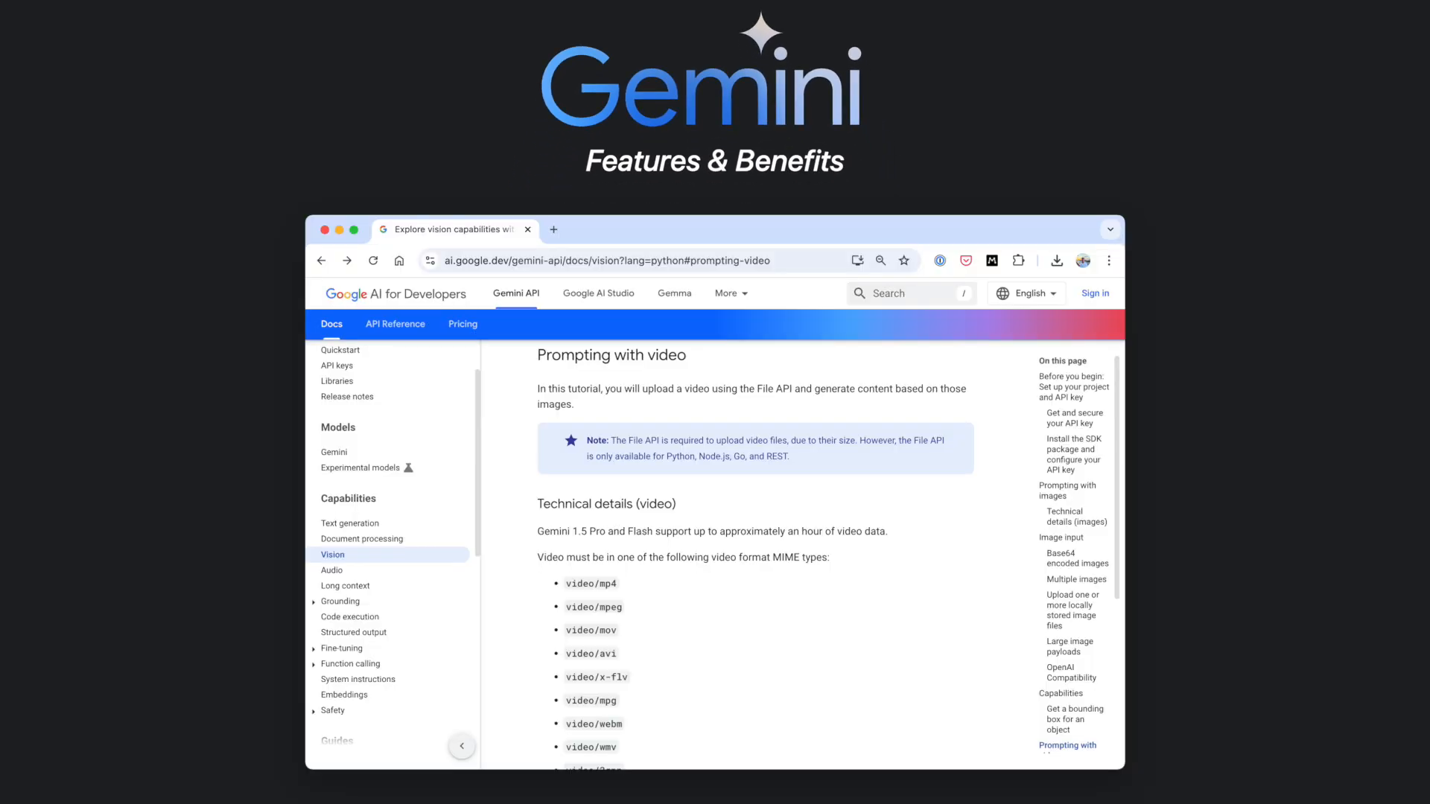
# Step: Go to the Gemini models overview at the Gemini 1.5 Flash section
pyautogui.click(346, 554)
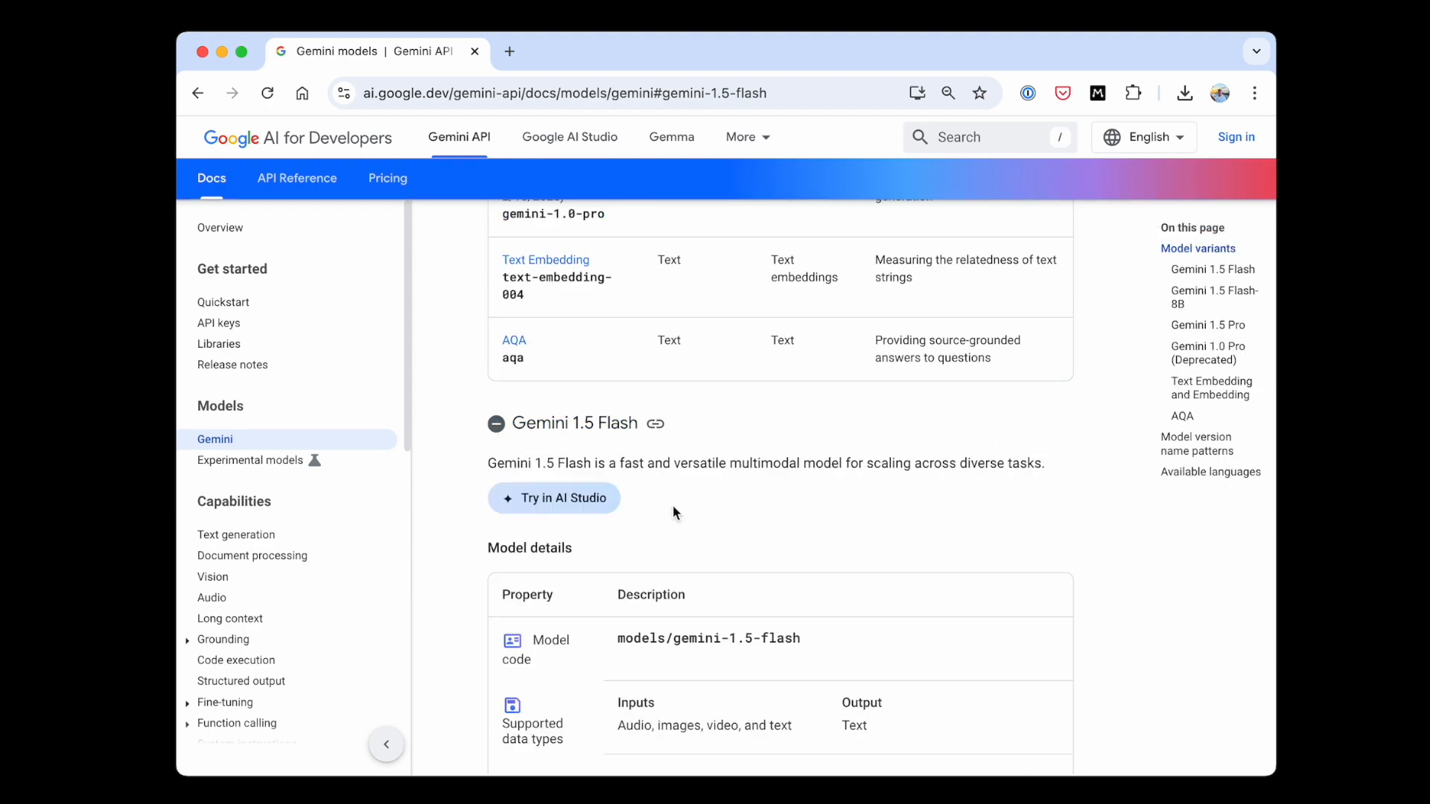
# Step: Review the Gemini 1.5 Flash token-limit details and reach the Gemini 1.5 Pro description
pyautogui.scroll(-3)
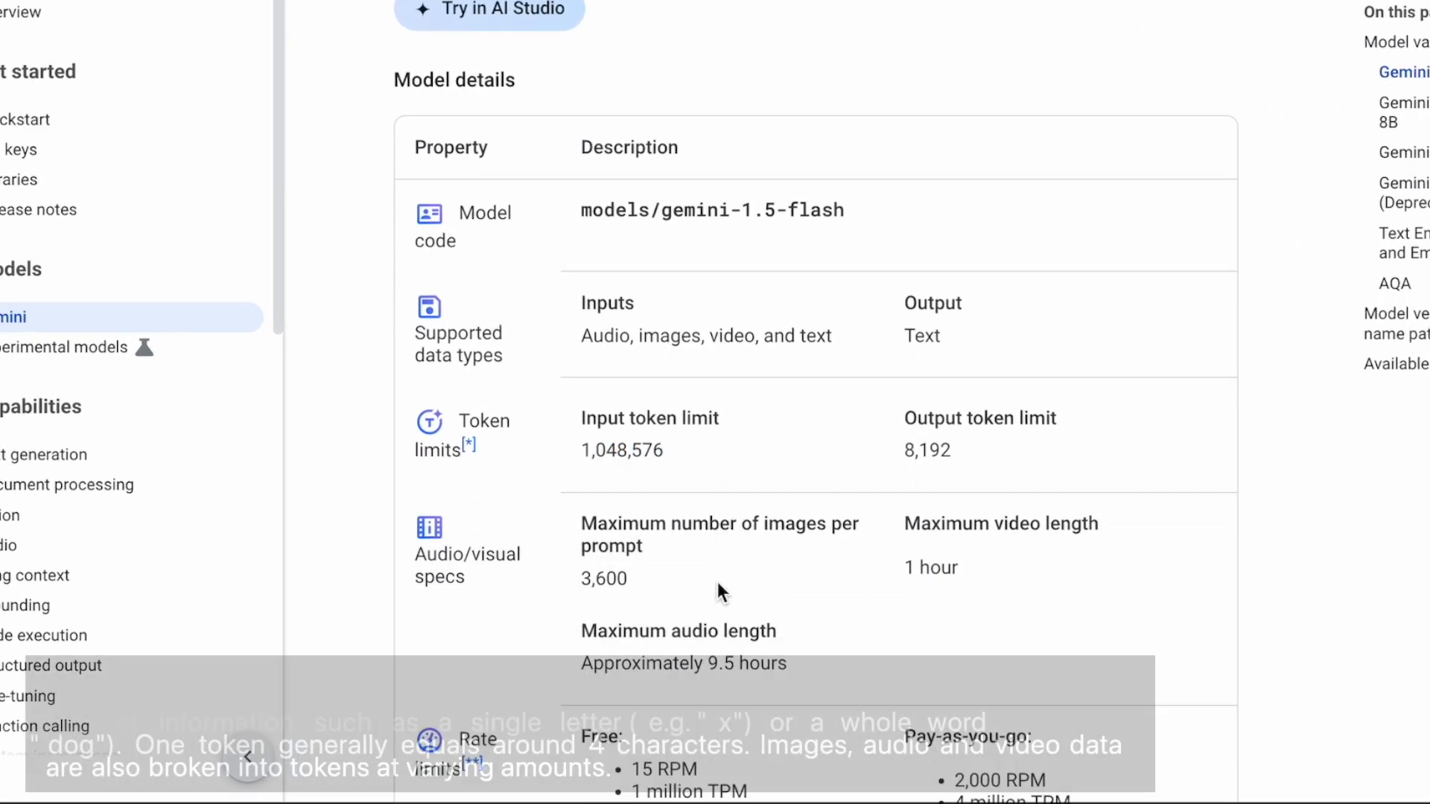
pyautogui.scroll(-3)
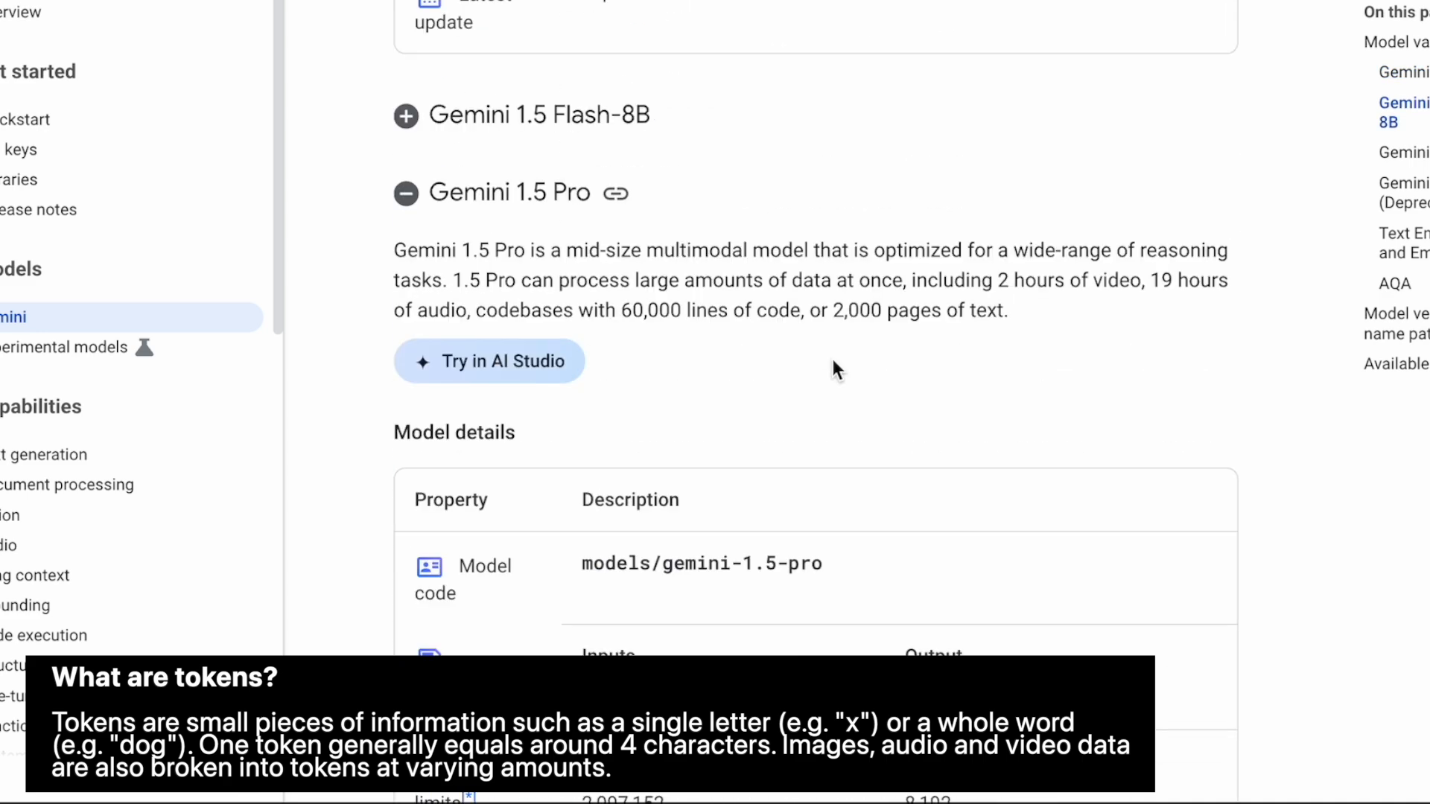
pyautogui.scroll(-3)
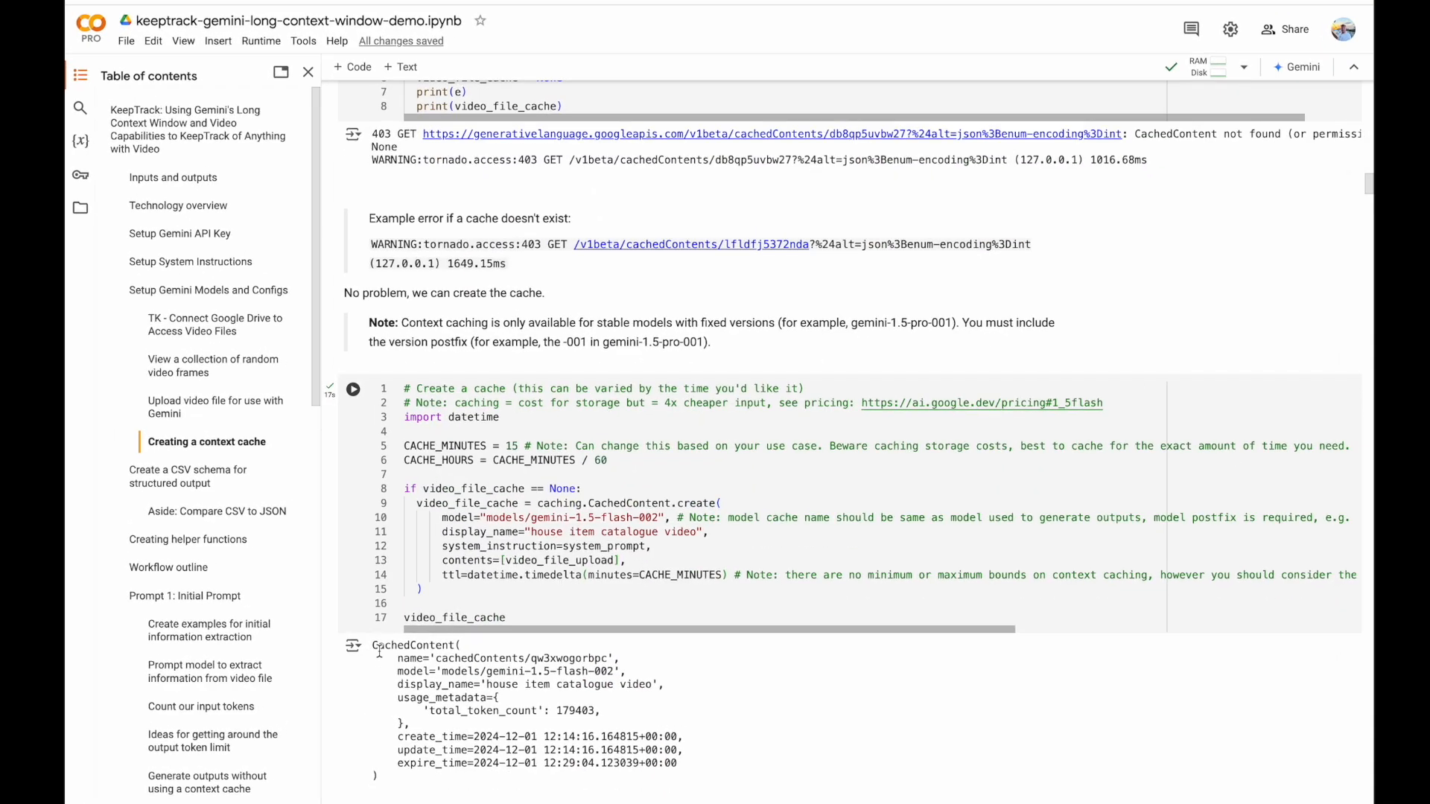
# Step: Move through the context cache creation output to the context caching price per million tokens
pyautogui.scroll(-3)
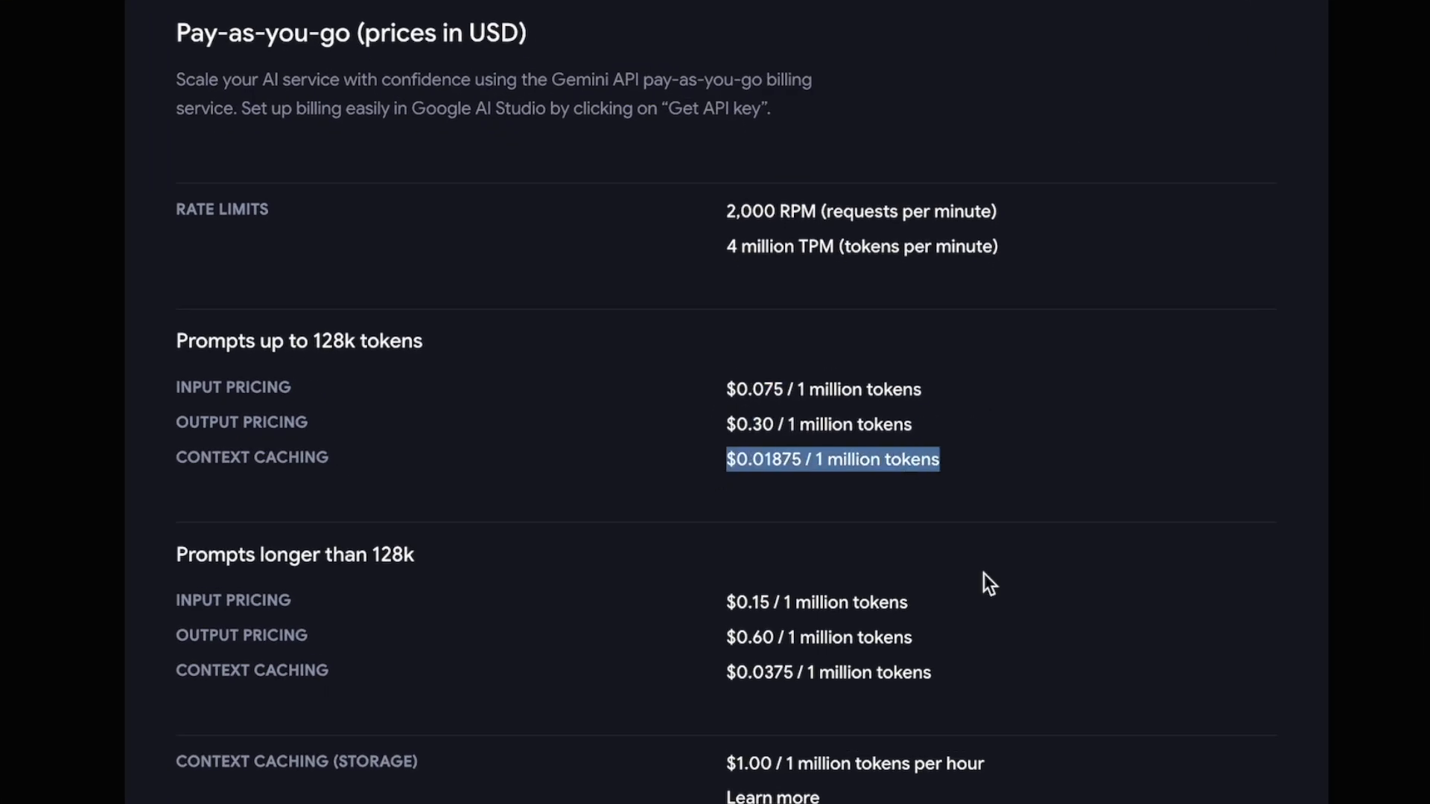
pyautogui.scroll(-3)
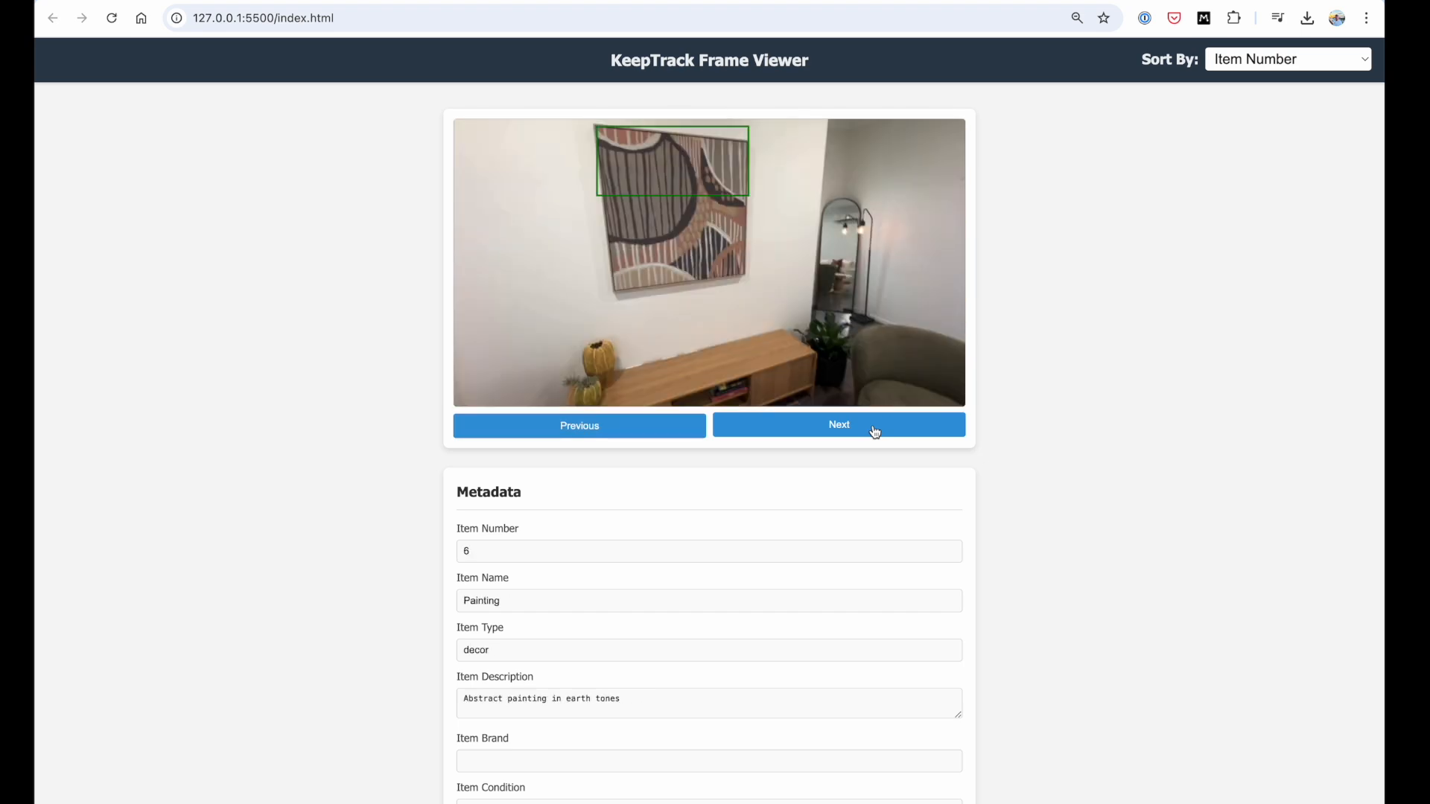
# Step: Step past the Painting, Dining Chairs and Nightstand to item 43, the Weight Bench
pyautogui.click(837, 425)
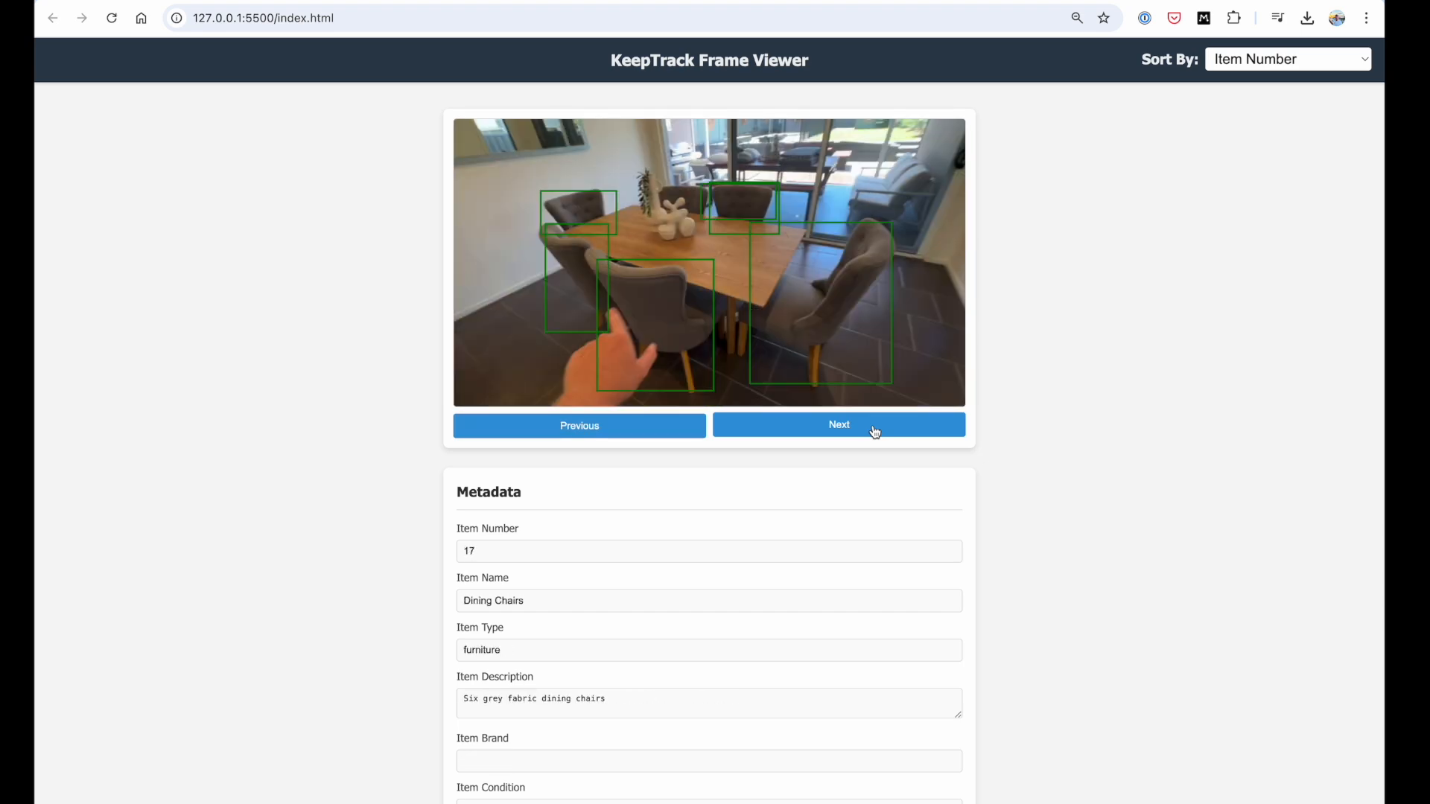
pyautogui.click(839, 424)
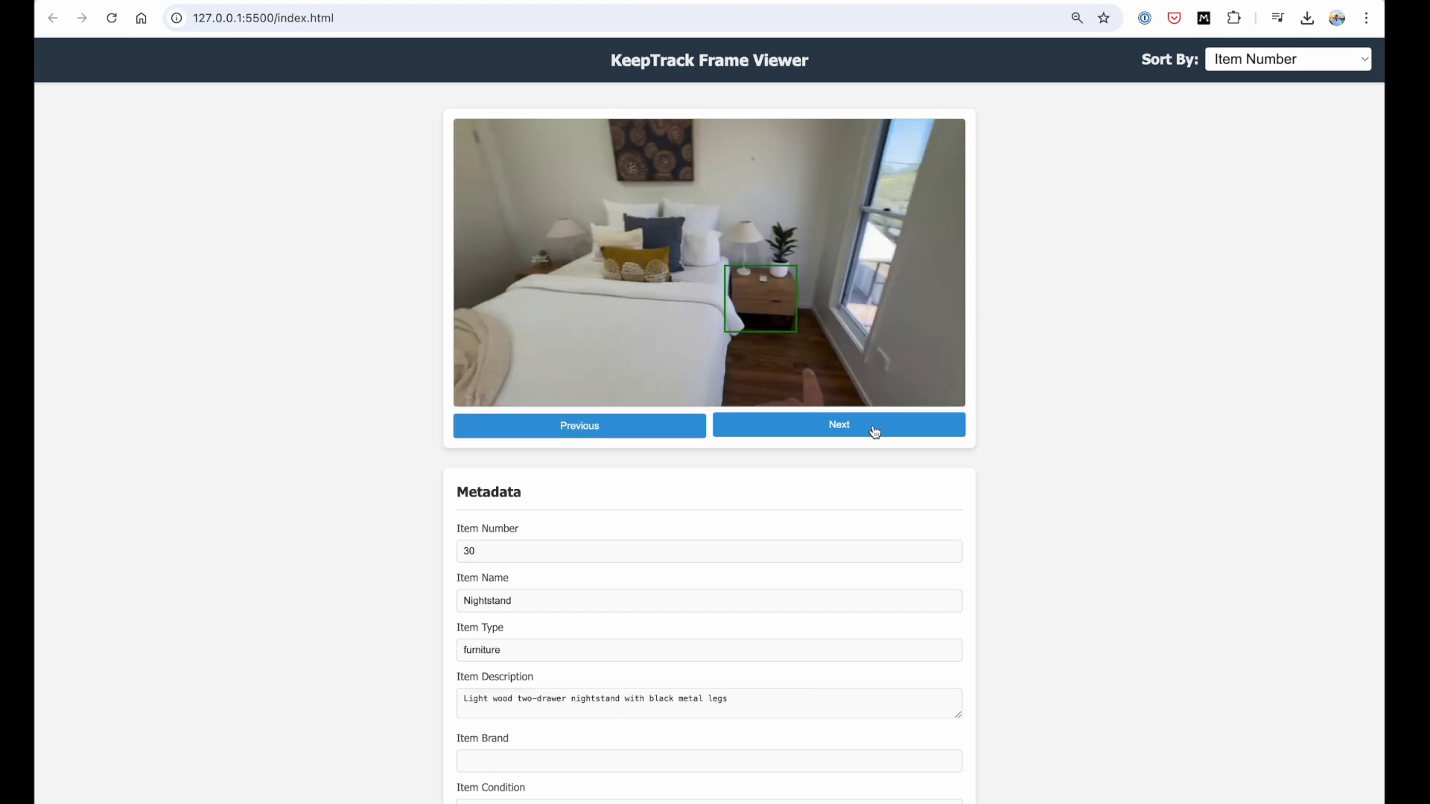
pyautogui.click(839, 424)
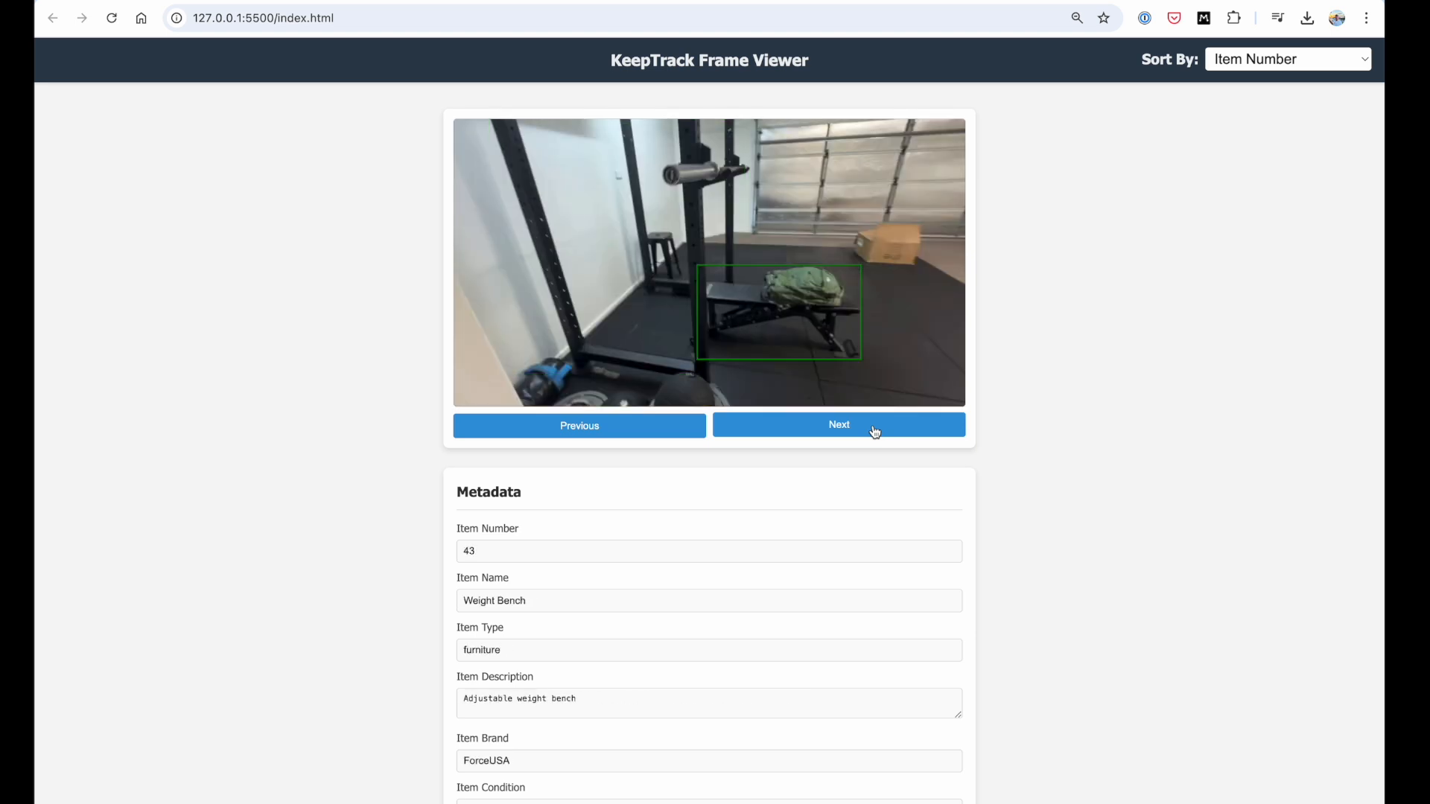
pyautogui.click(837, 425)
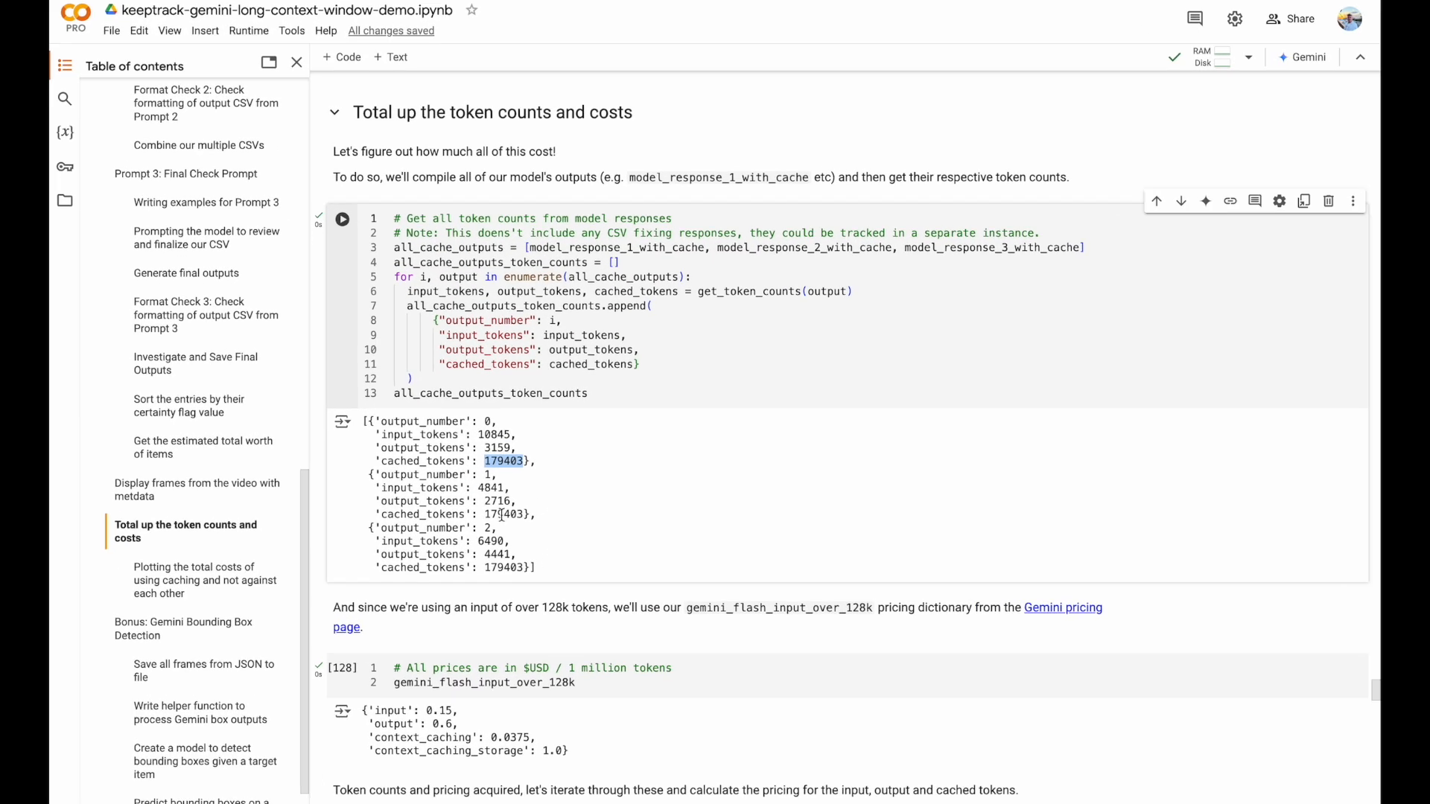
# Step: Go through the token-count and cost totals to the chart showing cached inputs about 17% cheaper
pyautogui.scroll(-3)
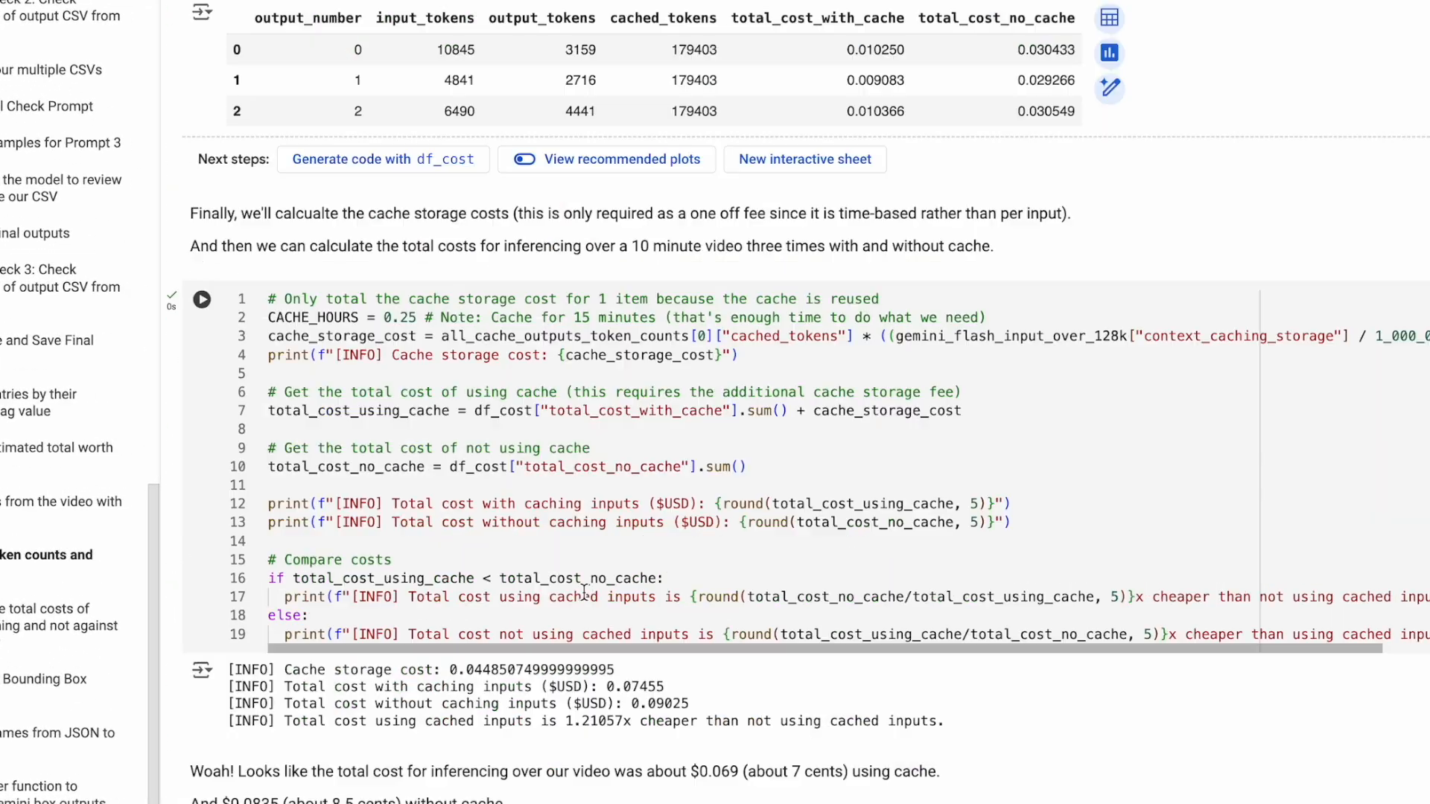
pyautogui.scroll(-3)
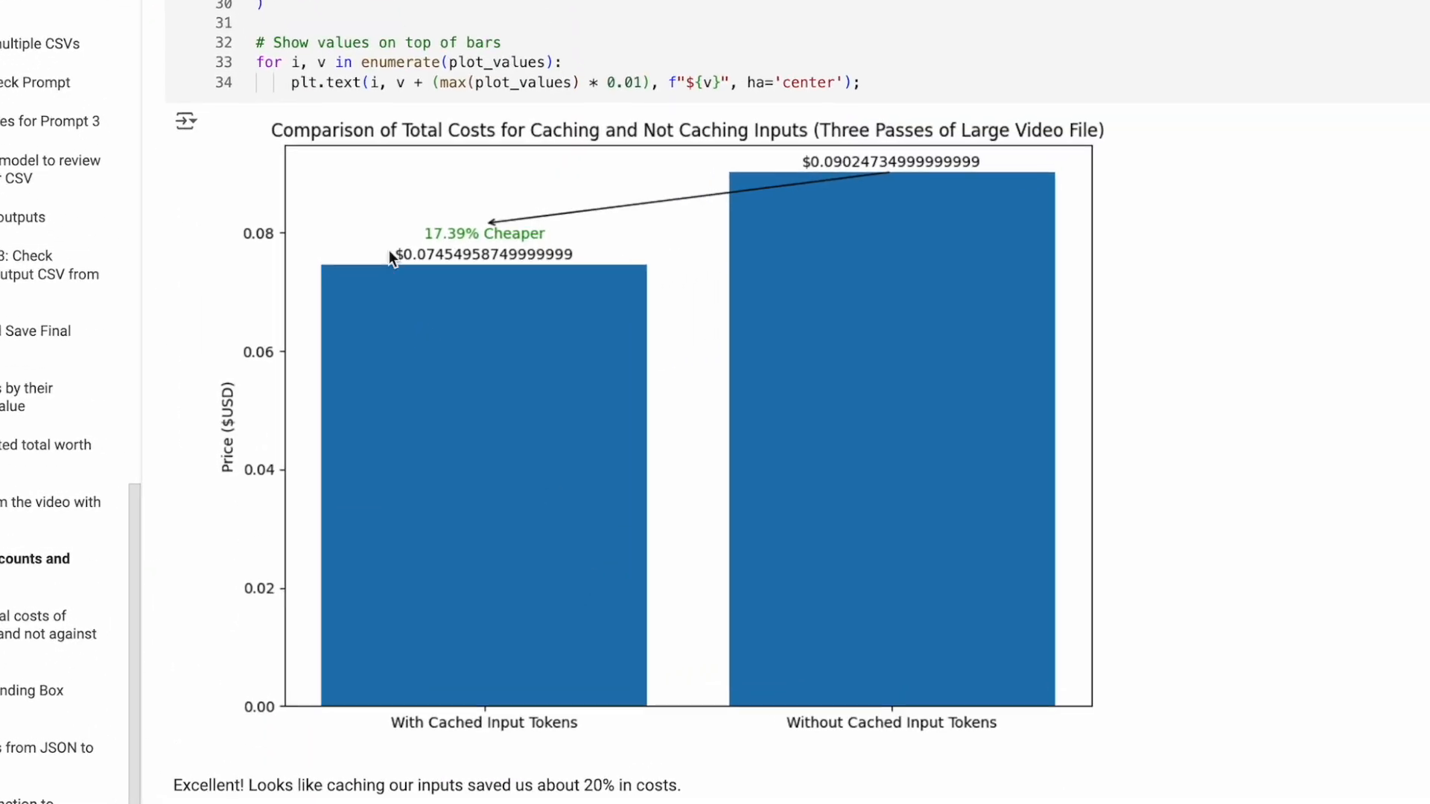
pyautogui.scroll(-3)
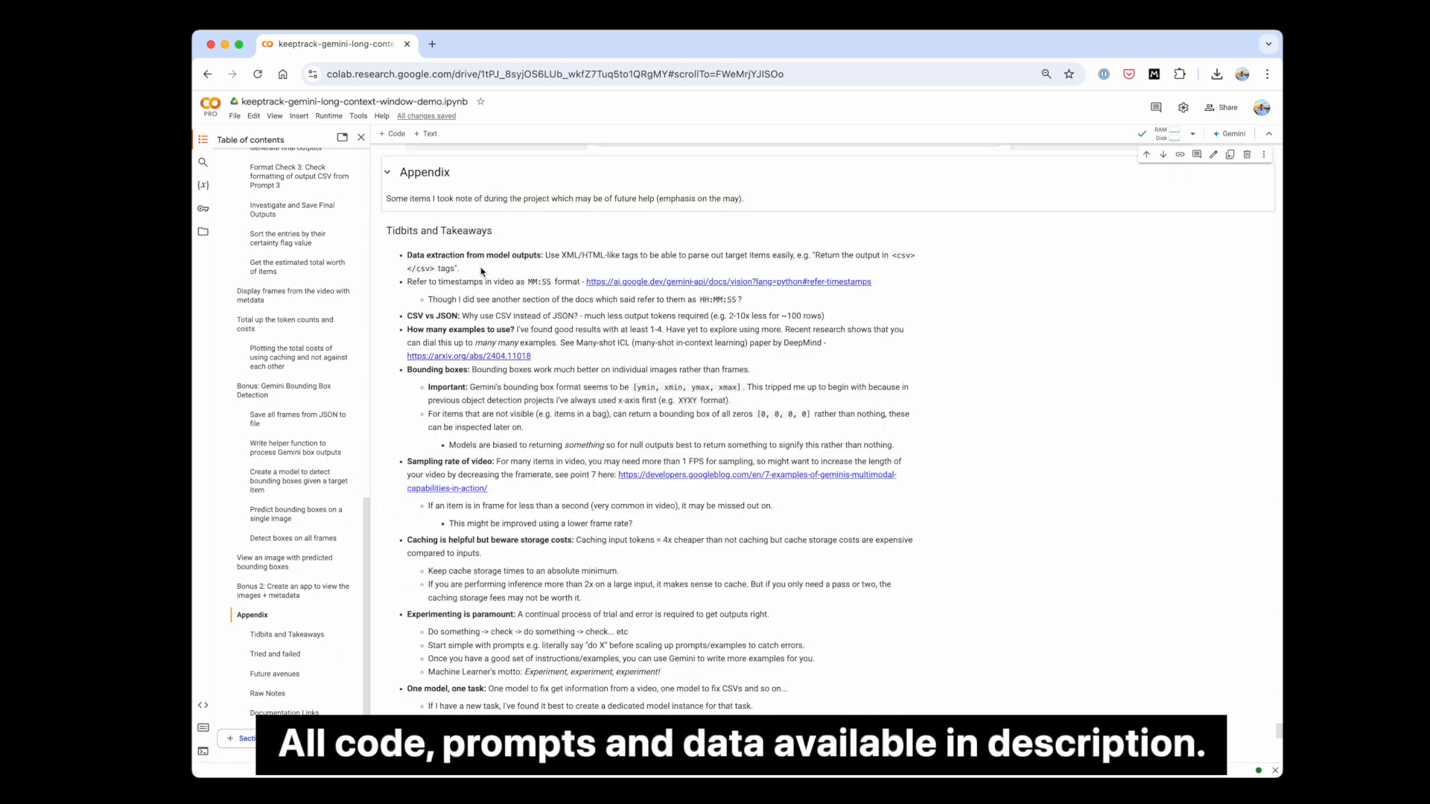
# Step: Move down the Appendix past 'Tried and failed' to 'Future avenues' and 'Raw Notes'
pyautogui.scroll(-3)
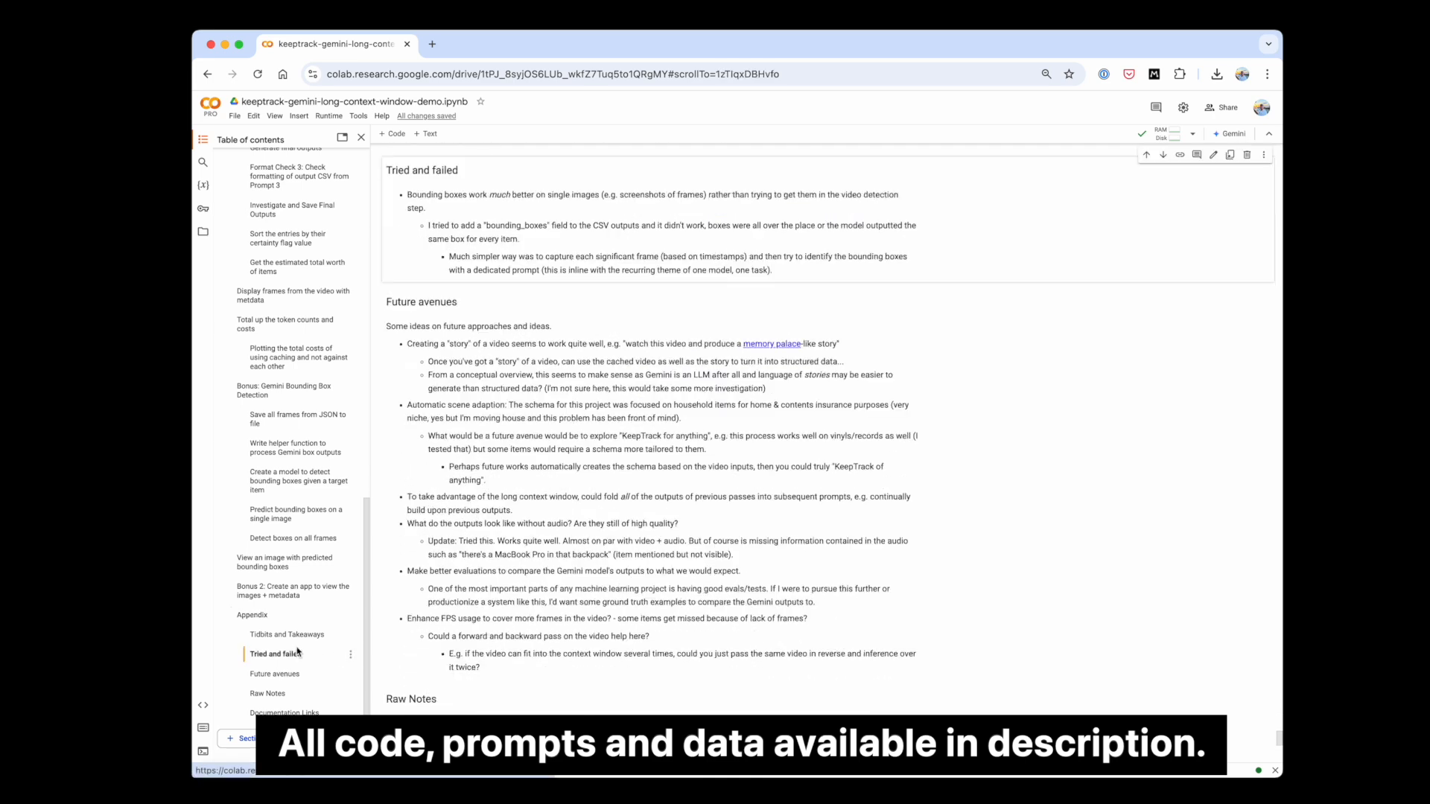
pyautogui.scroll(-3)
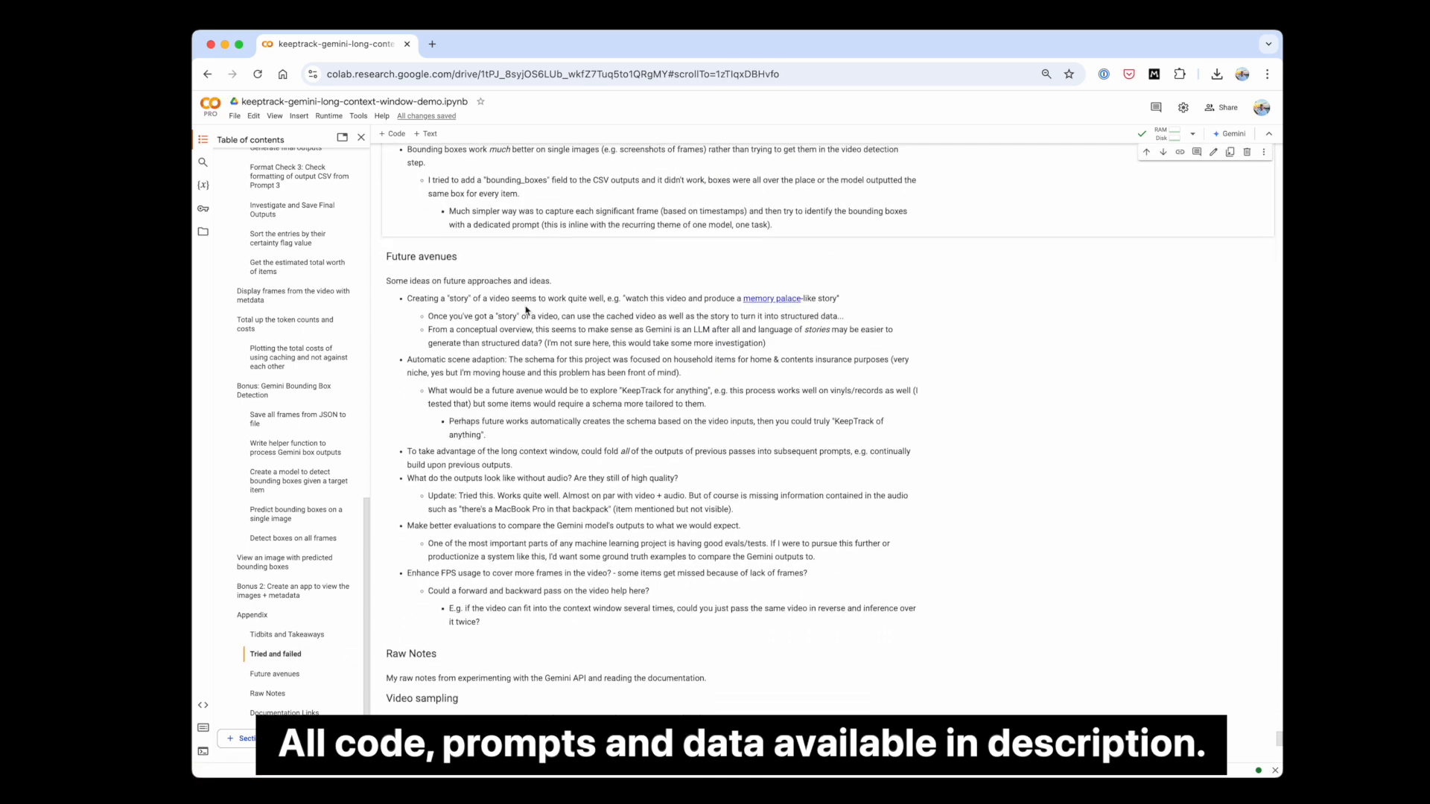
pyautogui.scroll(-3)
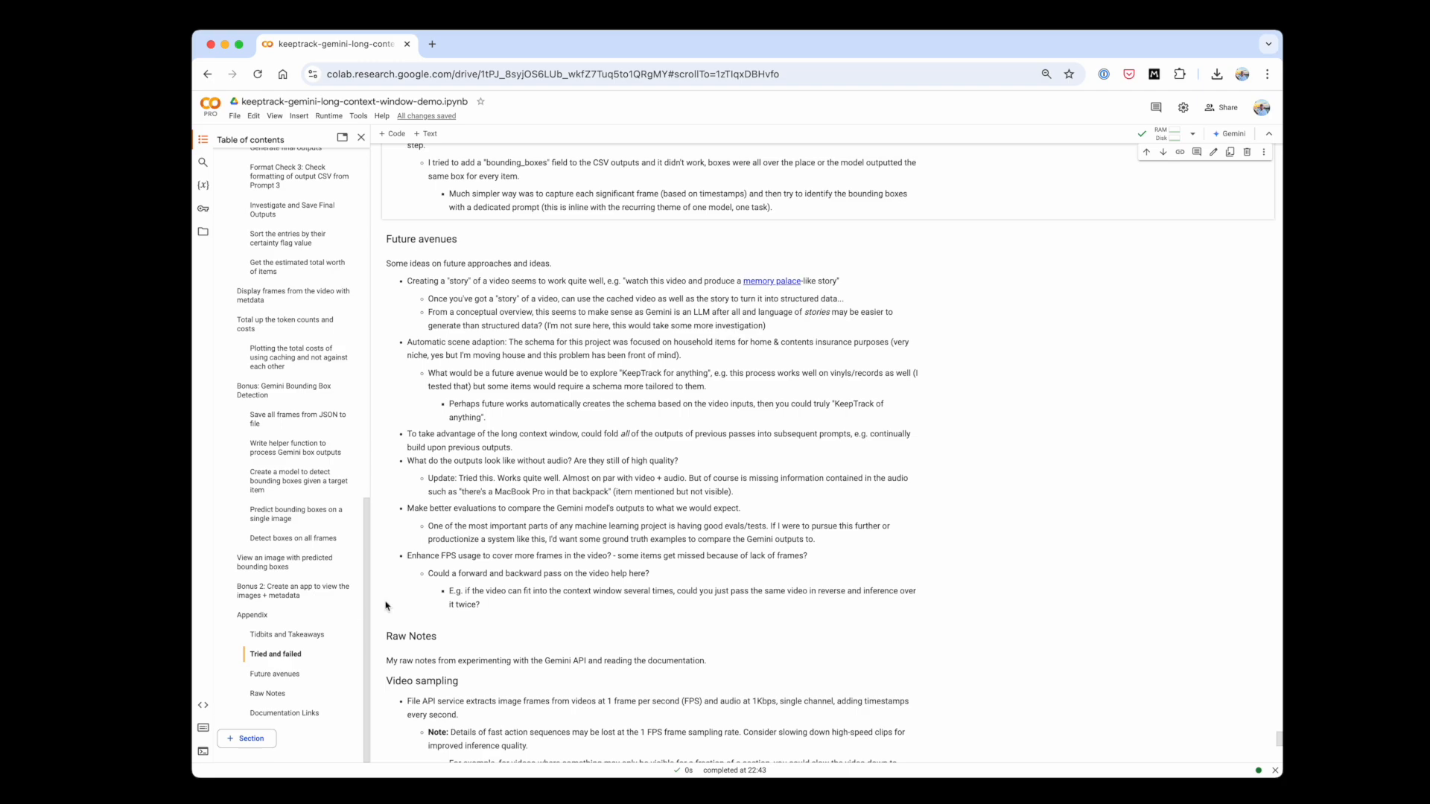